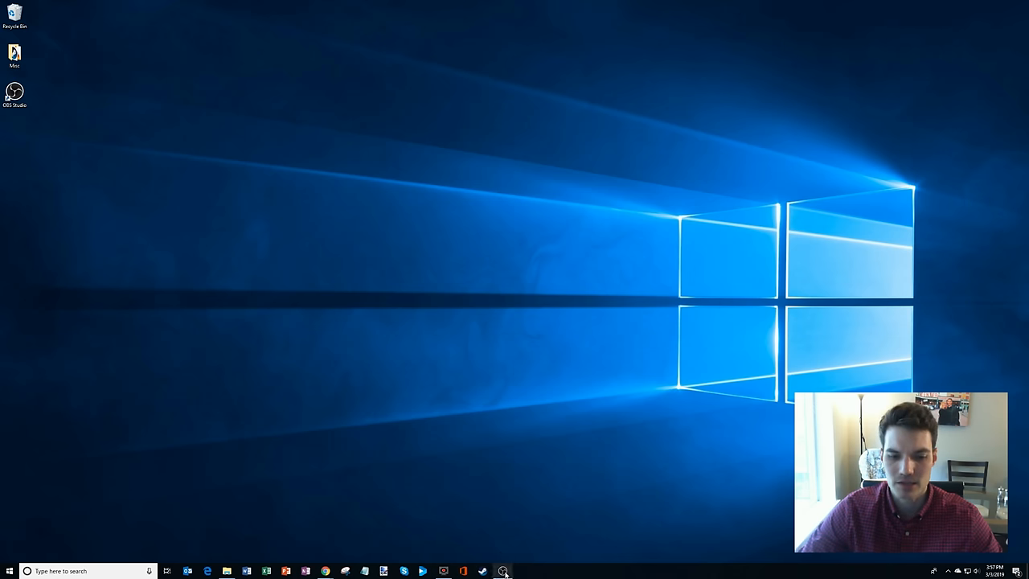
# Show the folder holding the saved OBS recordings via File > Show Recordings.
pyautogui.click(503, 571)
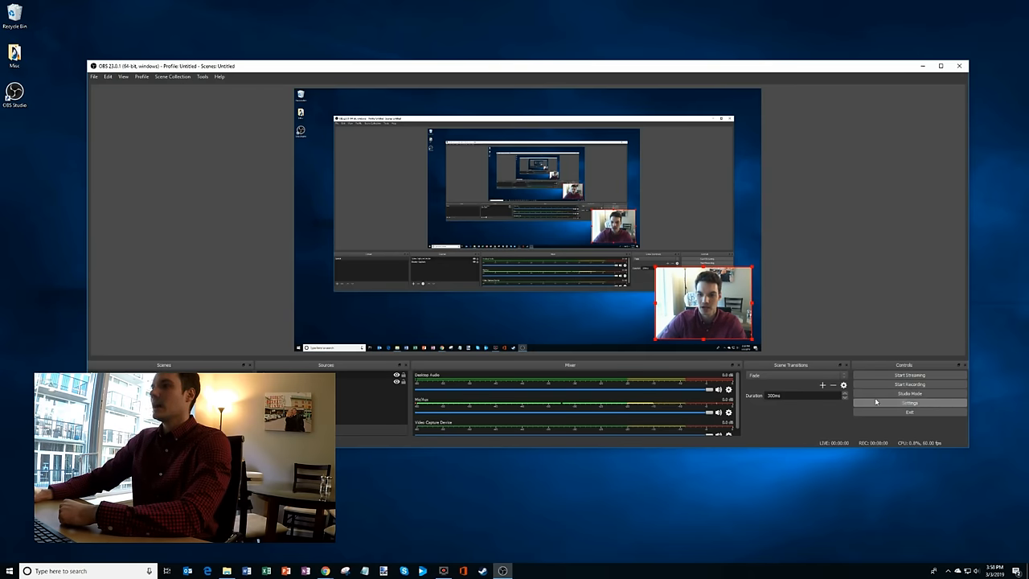
pyautogui.click(96, 77)
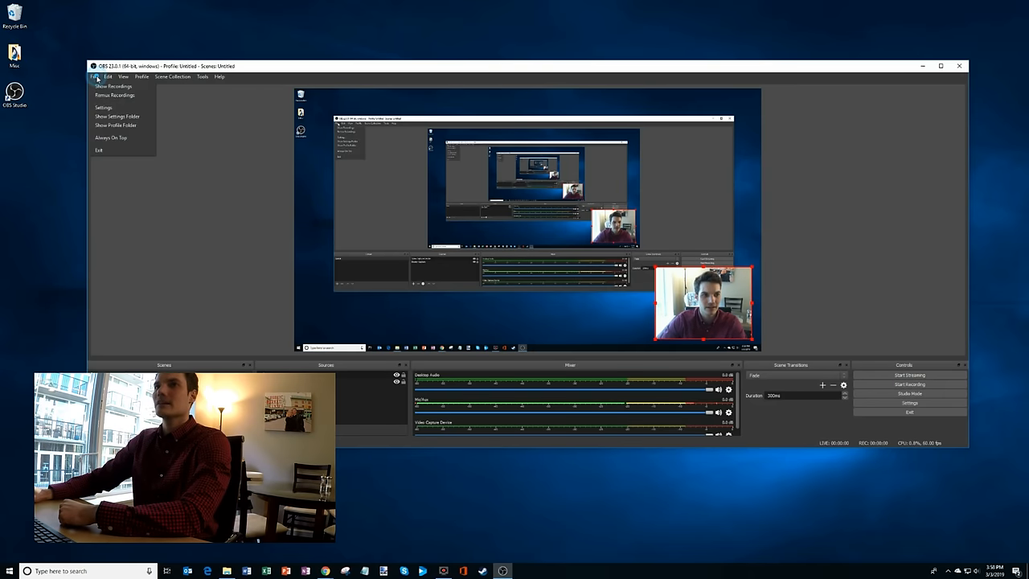
pyautogui.click(108, 84)
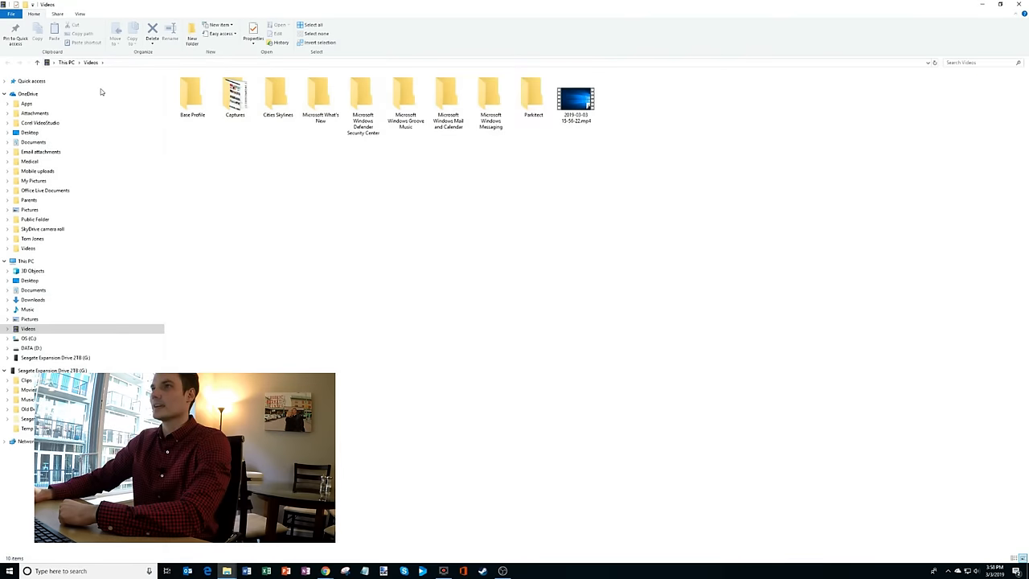
# Play the recorded gameplay video from the Videos folder and reveal its playback controls.
pyautogui.doubleClick(576, 96)
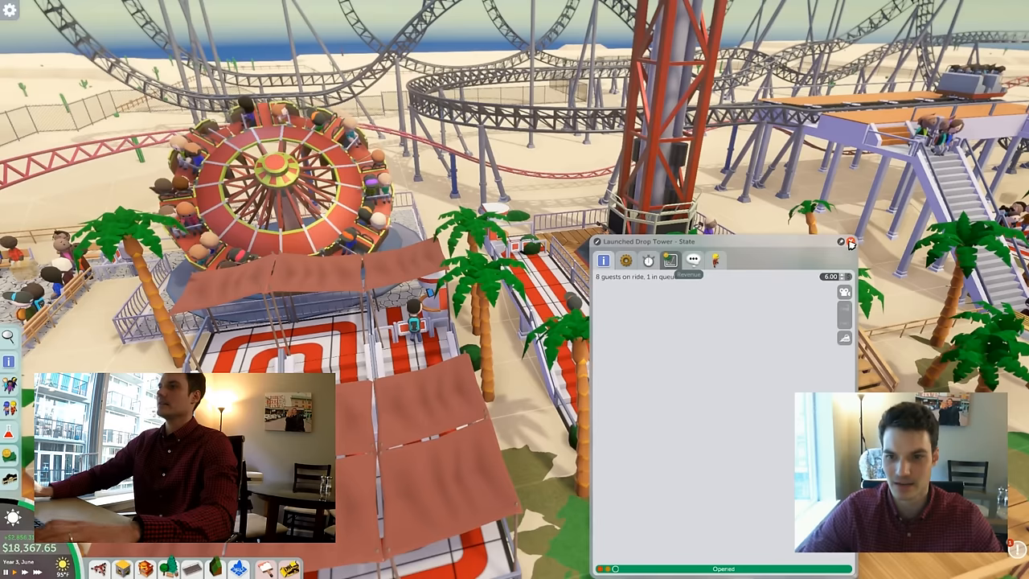
pyautogui.click(851, 241)
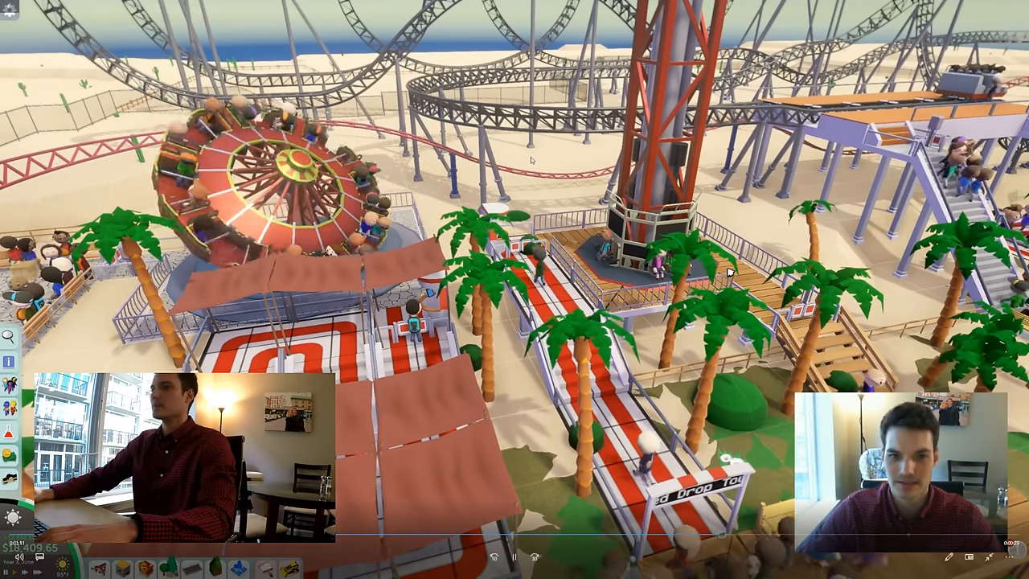